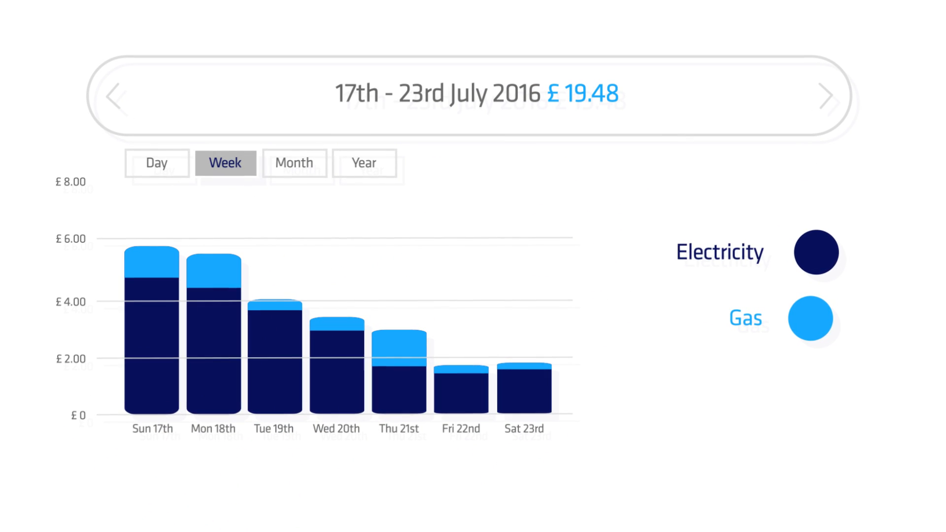
mouse_move(524, 375)
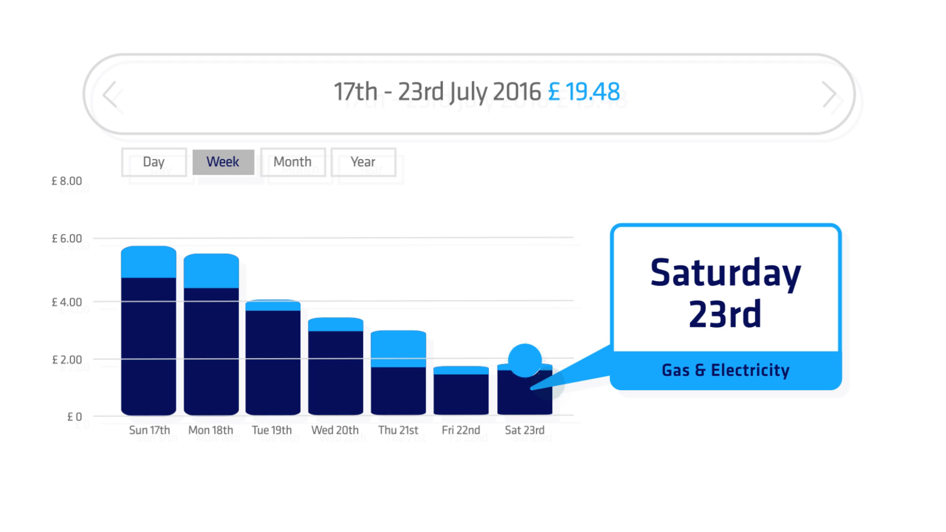